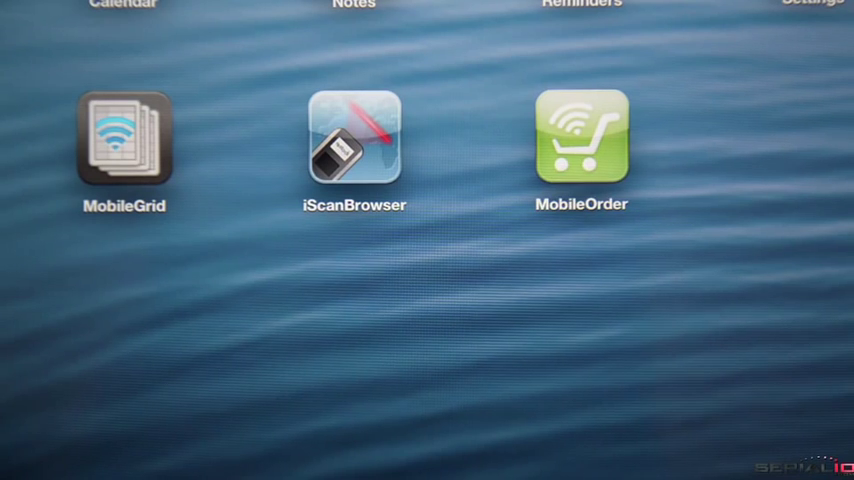
# View an item's info and price entry pad, then bring up the Data and Application settings screen.
pyautogui.click(580, 140)
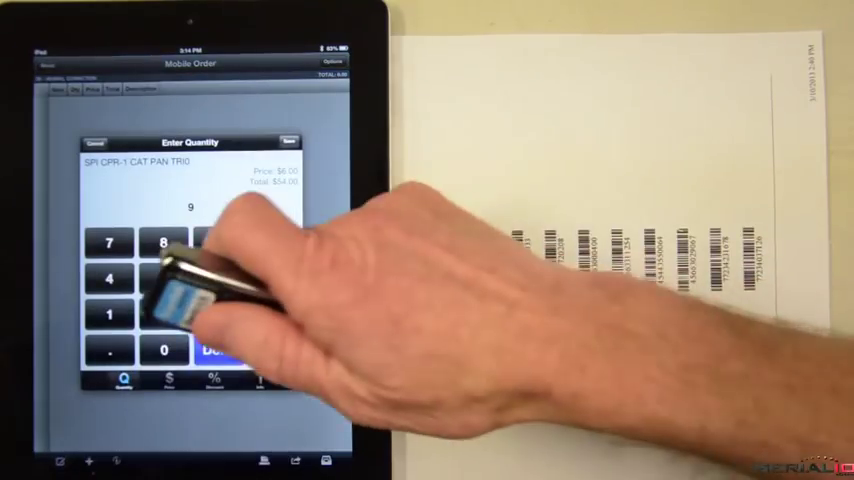
pyautogui.click(216, 352)
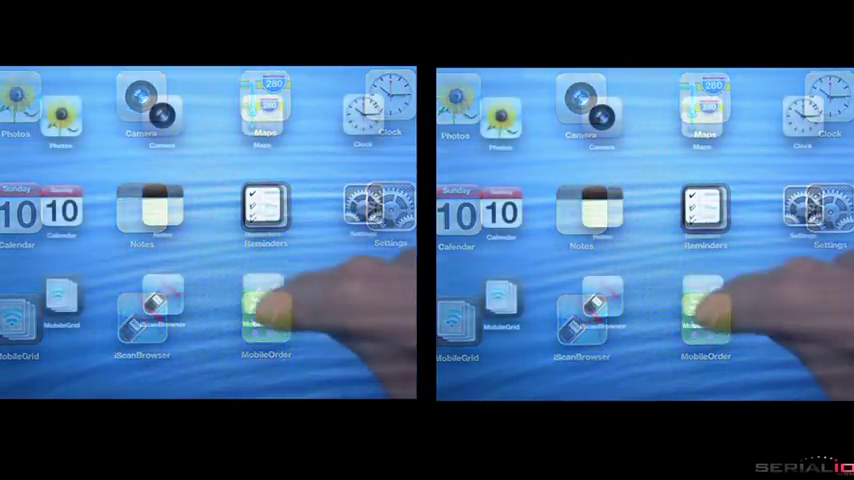
pyautogui.click(390, 210)
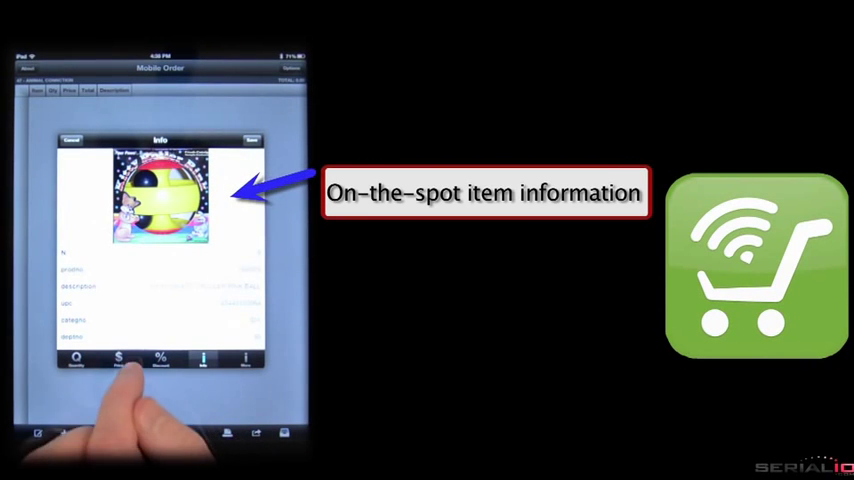
pyautogui.click(118, 360)
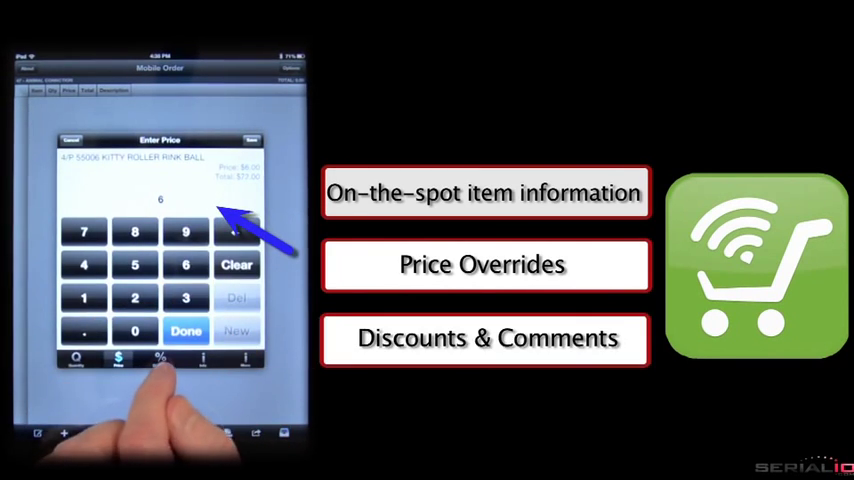
pyautogui.click(186, 330)
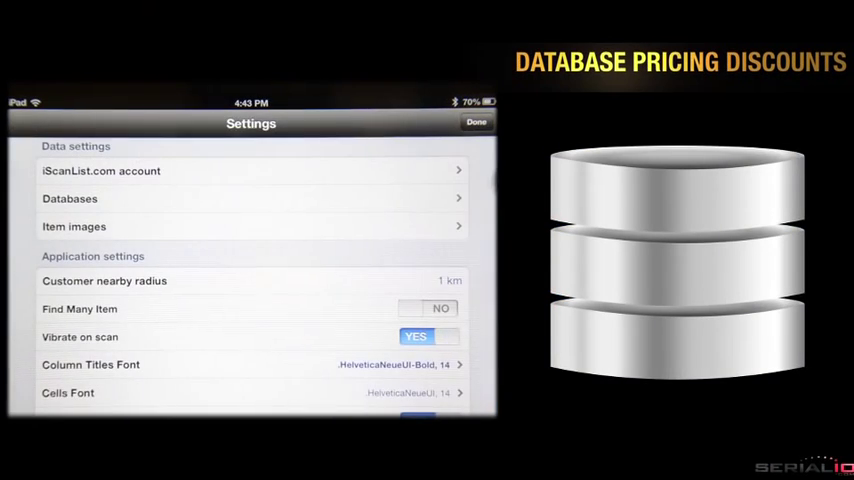
# Choose the customer and add the scanned turtle medley treat with quantity 12.
pyautogui.click(252, 198)
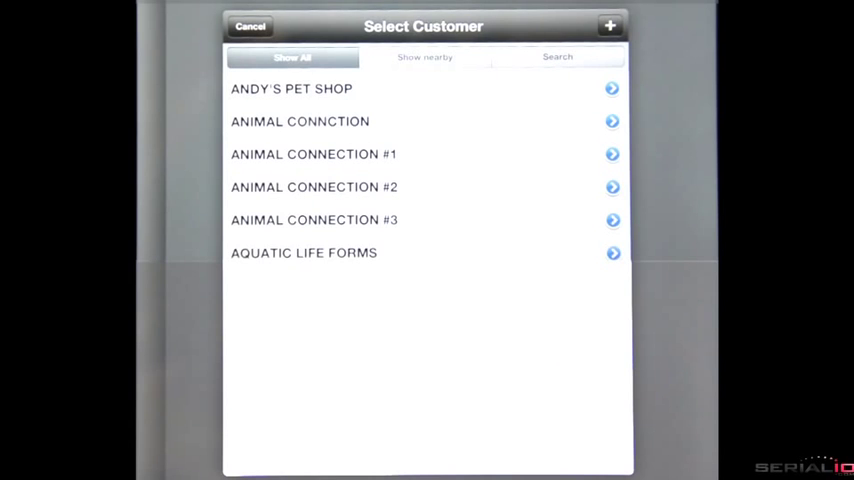
pyautogui.click(424, 56)
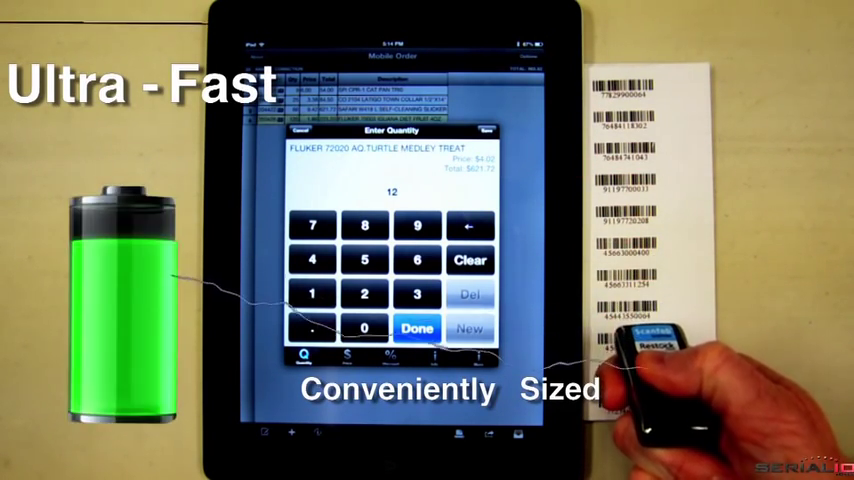
# Set the latigo town collar quantity to 26 and view its product details and photo.
pyautogui.click(416, 328)
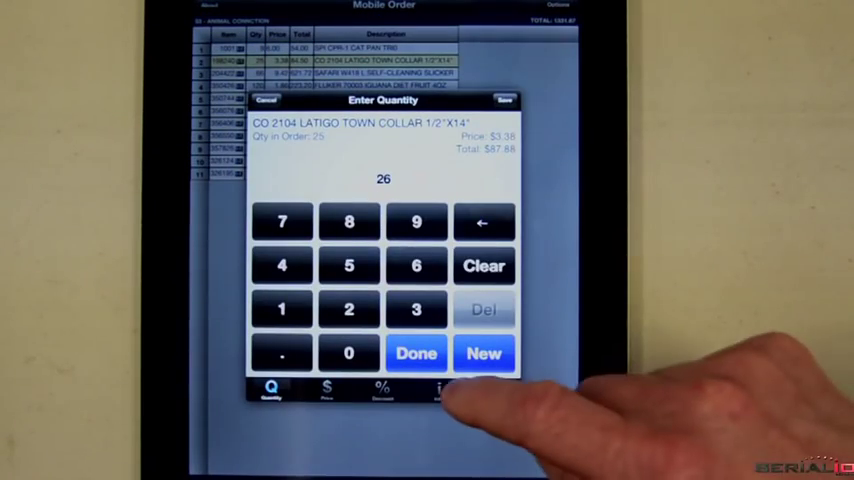
pyautogui.click(440, 390)
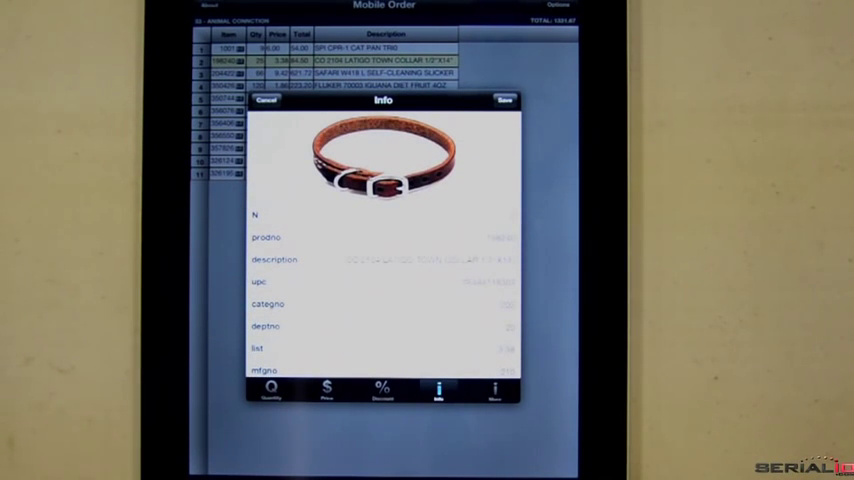
# Choose the printer in Printer Options and print the current order.
pyautogui.click(266, 100)
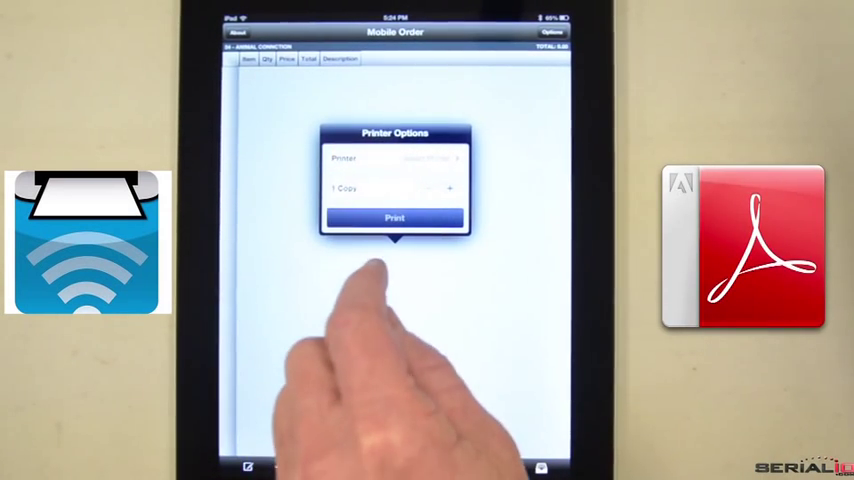
pyautogui.click(394, 218)
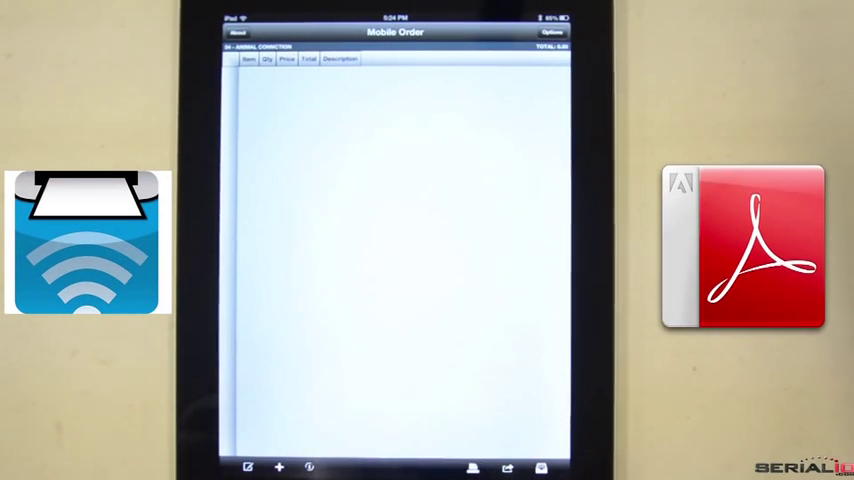